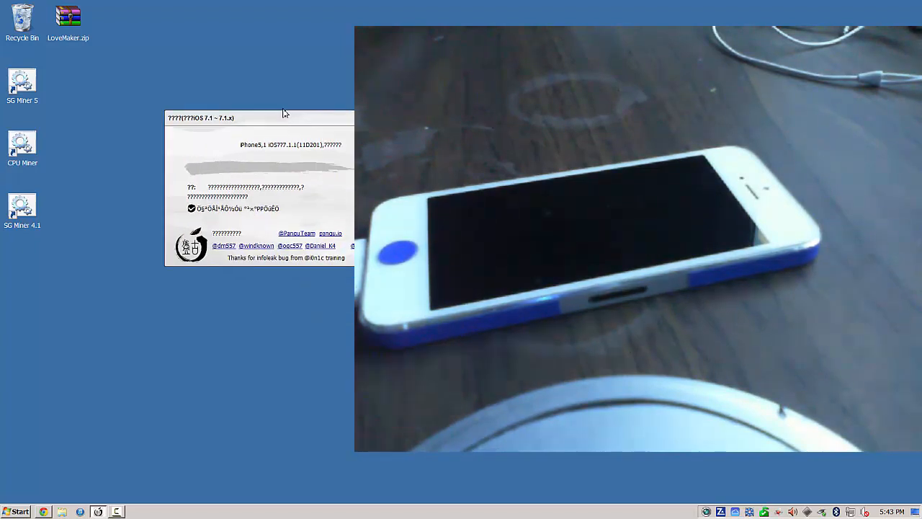
- Move the Pangu window aside and start the jailbreak on the connected iPhone 5
left_click_drag(259, 118, 216, 83)
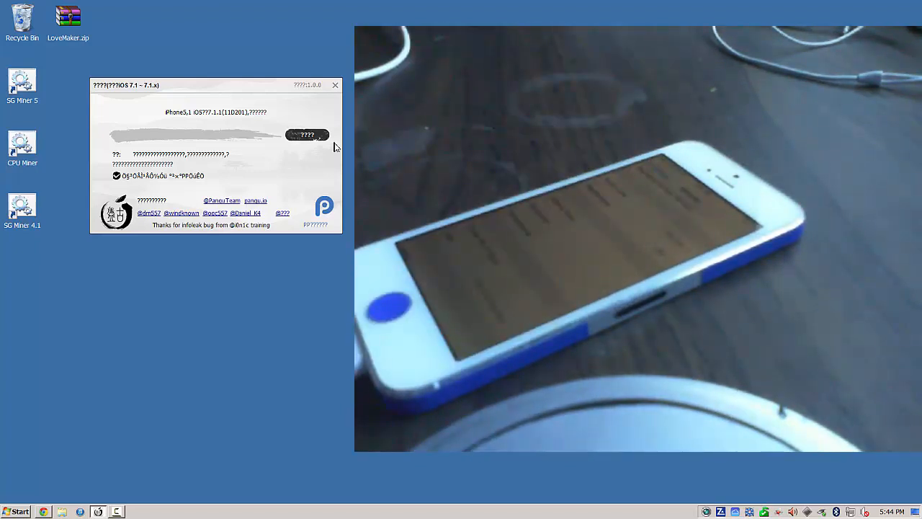
left_click(307, 135)
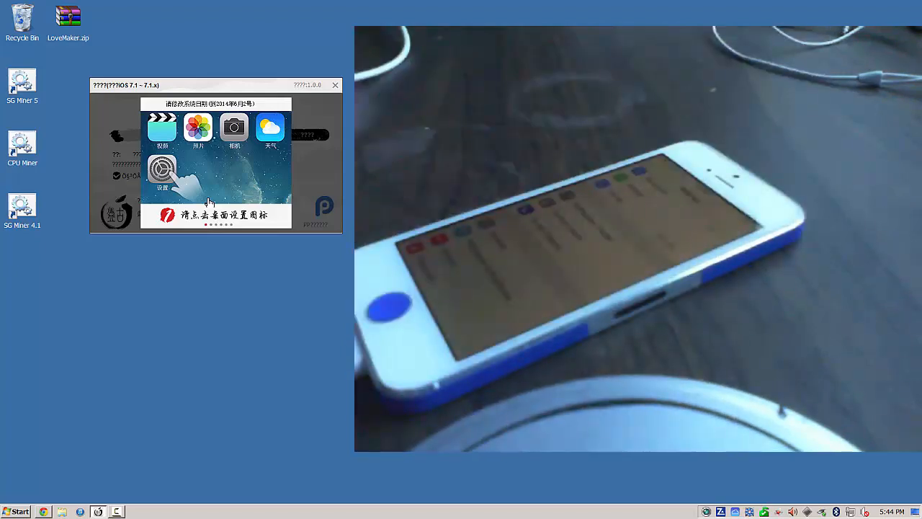
- Advance through the guide on disabling automatic time and setting the phone's date
left_click(162, 170)
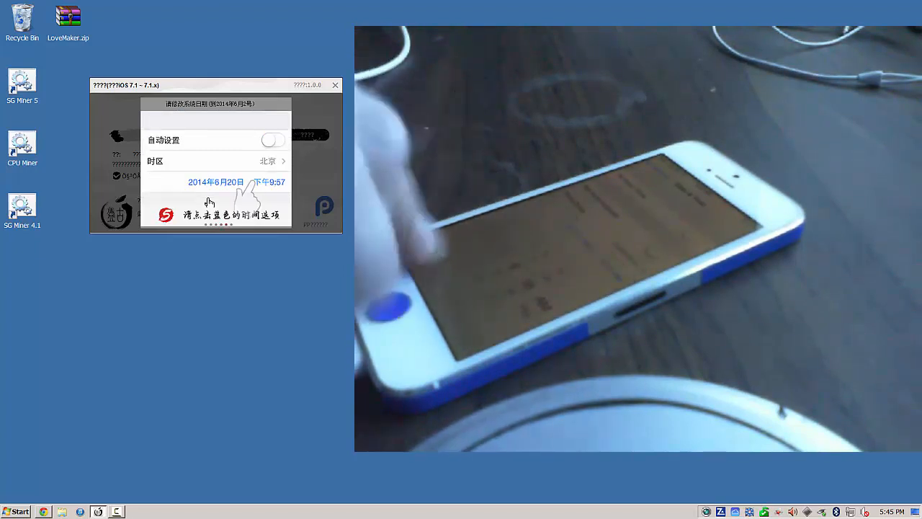
left_click(217, 181)
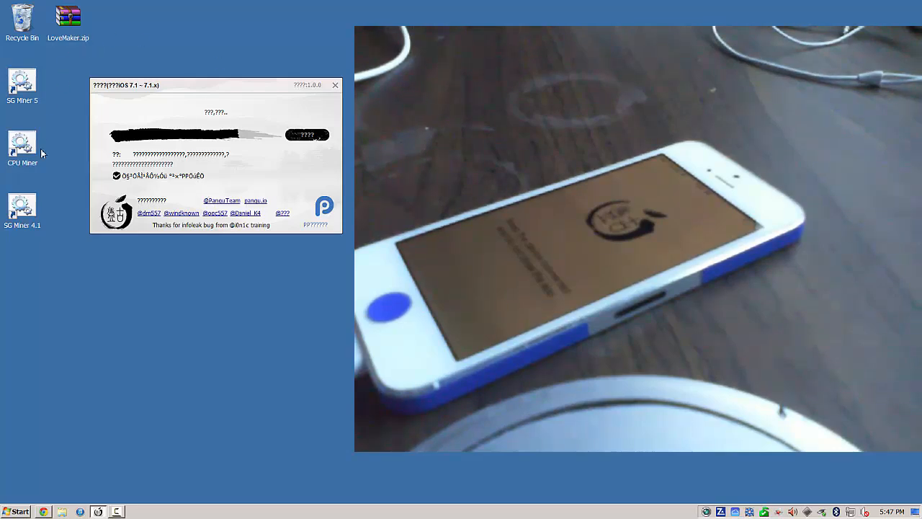
mouse_move(346, 271)
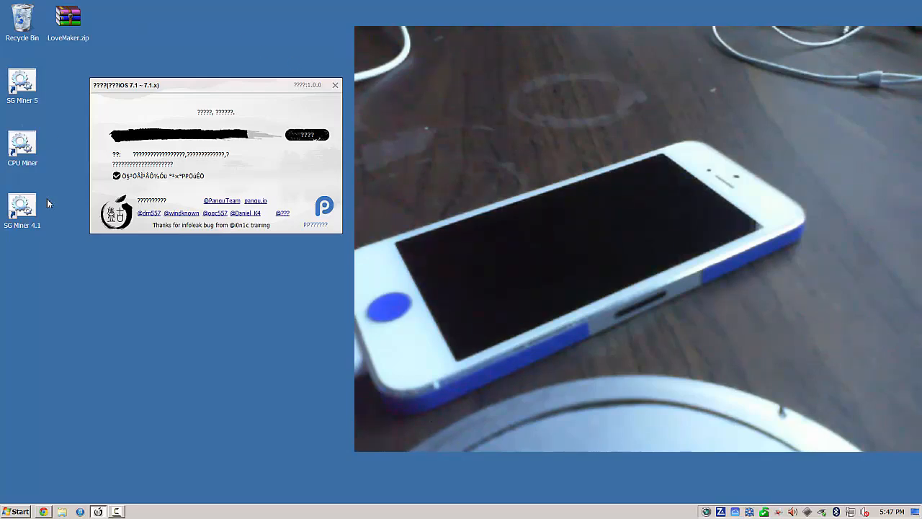
mouse_move(66, 177)
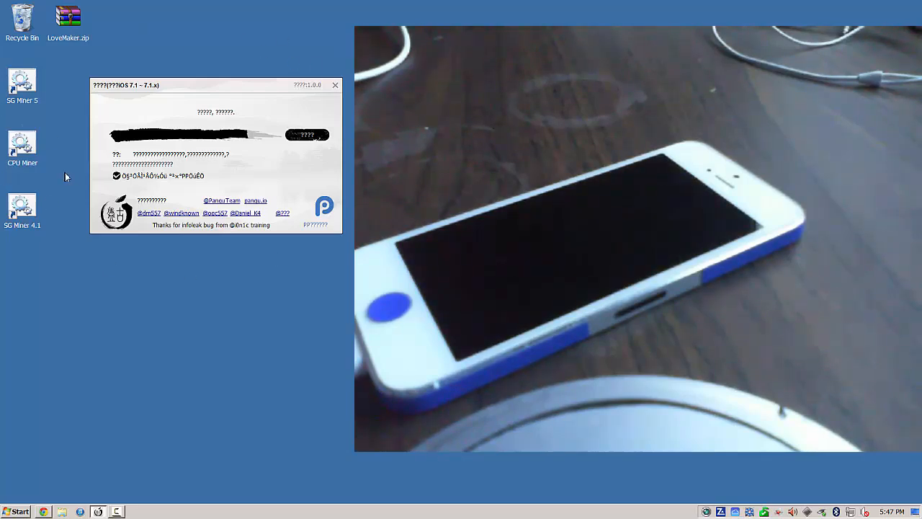